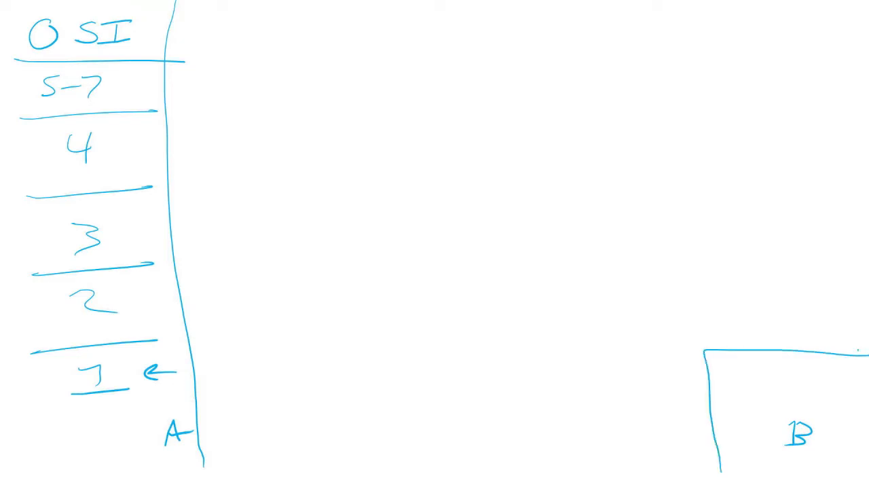
Step: Sketch the OSI layer stack from layers 5-7 down to 1 beside host A, with host B outlined on the right
text(CLP)
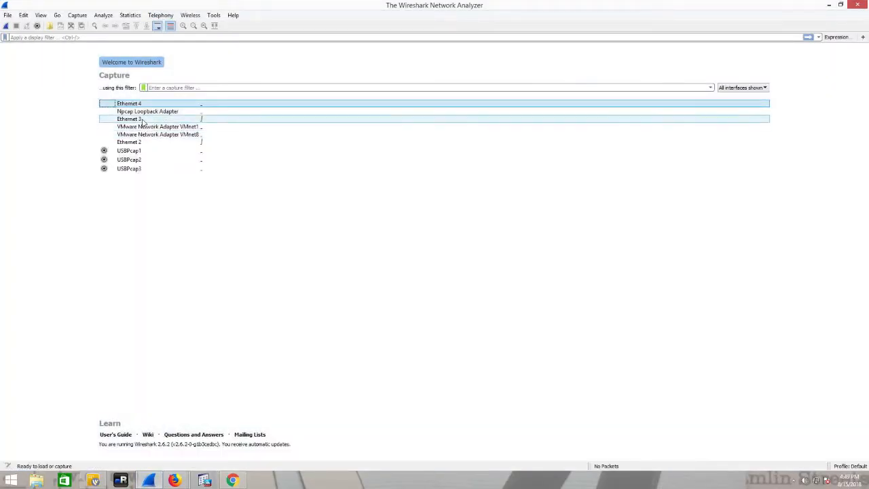
Step: Start a live capture on the Ethernet 2 interface from the welcome page
click(129, 143)
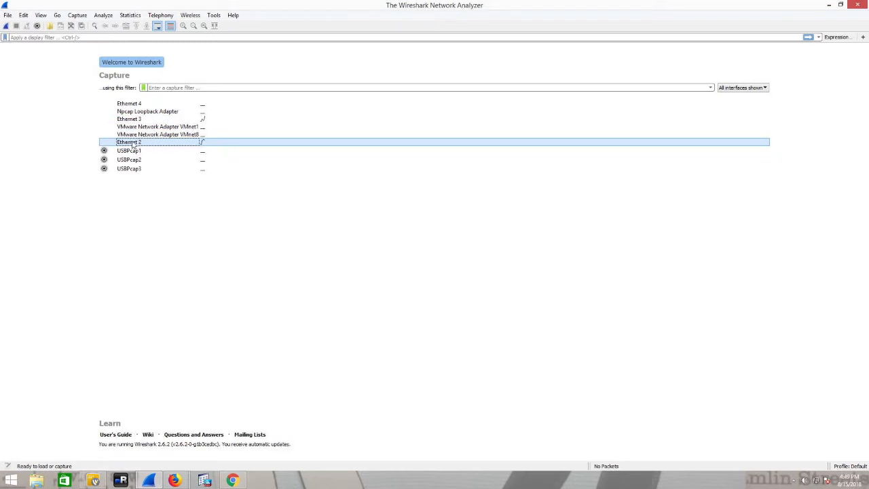
mouse_move(133, 144)
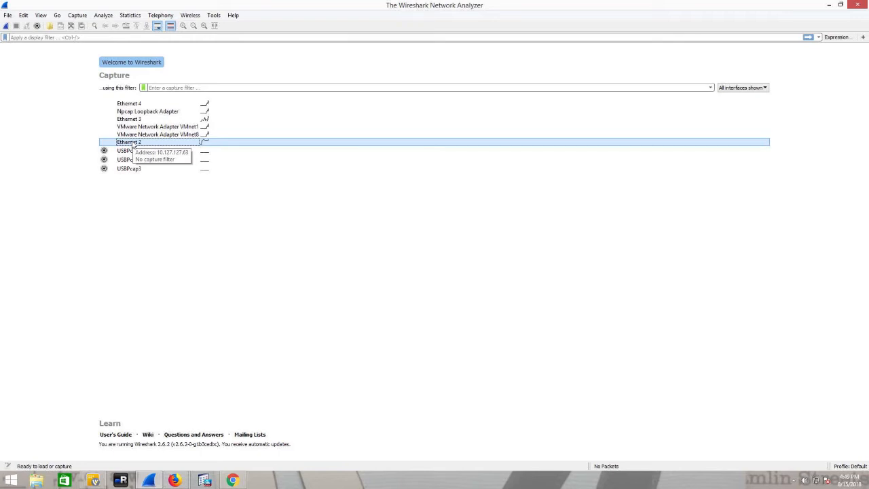
double_click(129, 143)
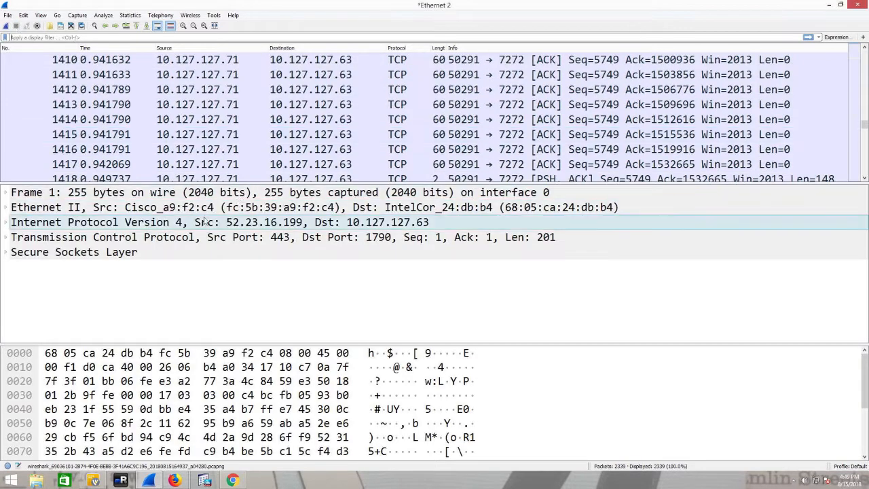
Step: Highlight the TCP, SSL and Ethernet II bytes, then expand Ethernet II into Destination, Source and Type IPv4 (0x0800)
scroll(down, 3)
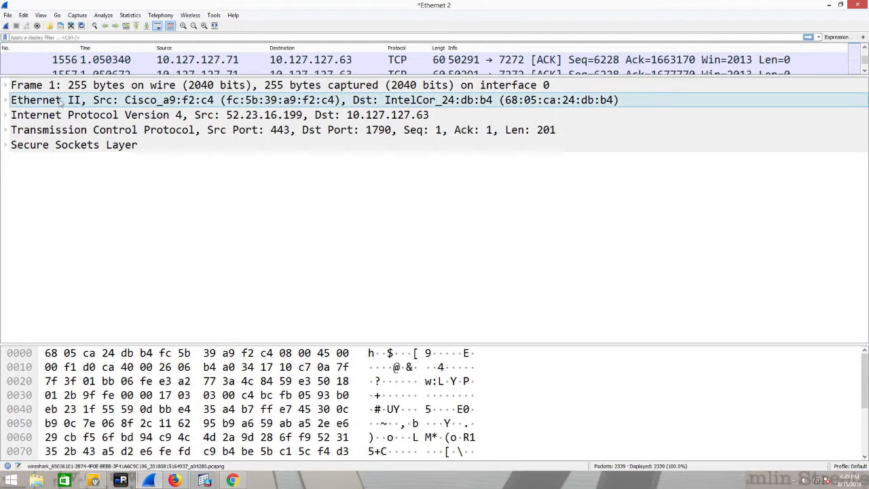
click(119, 114)
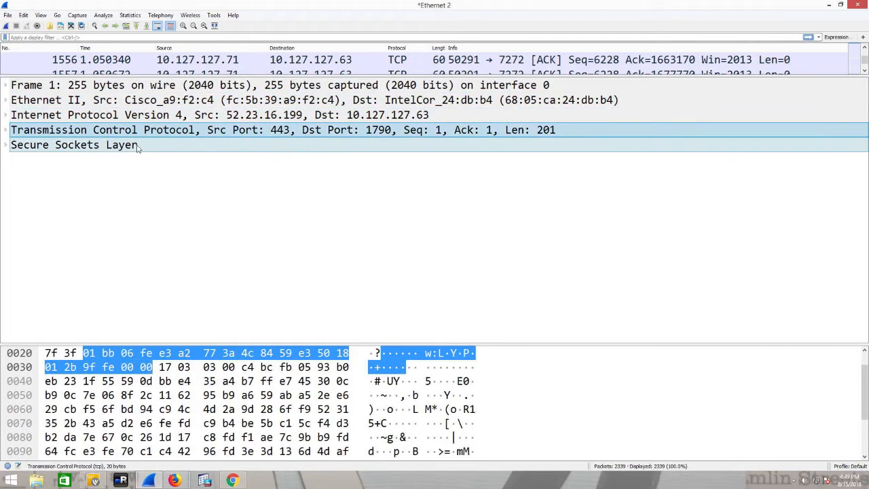
click(75, 144)
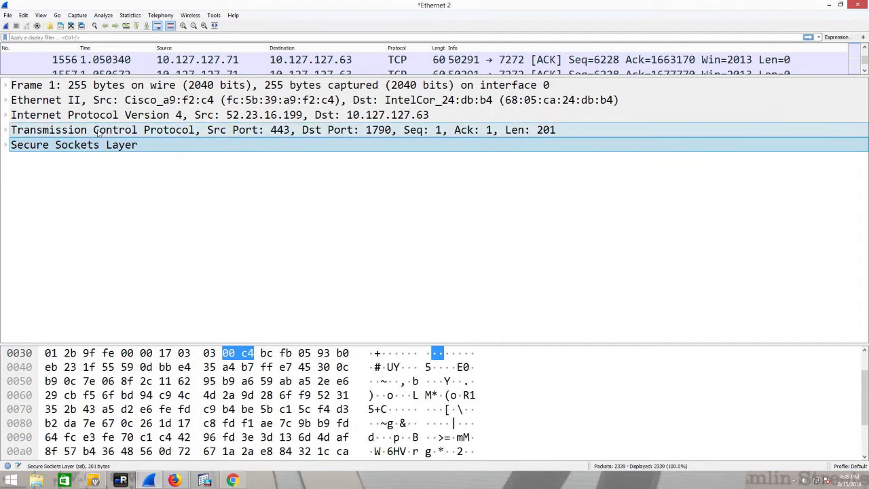
click(40, 100)
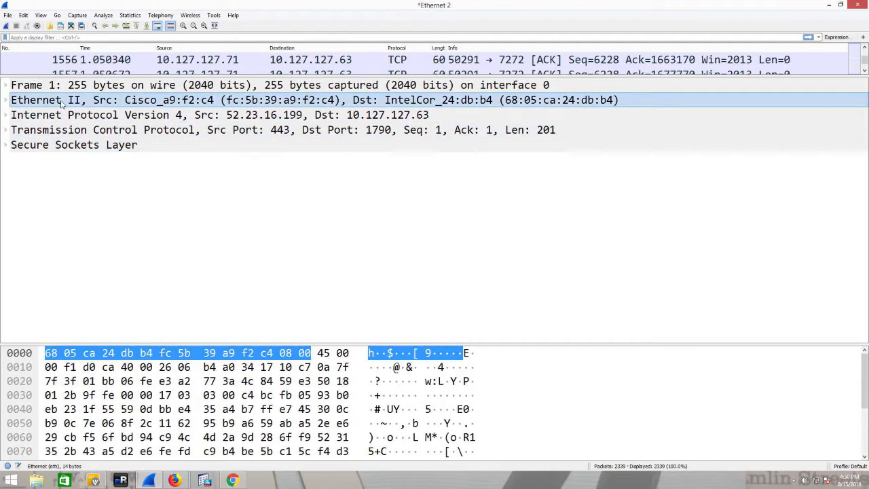
click(5, 101)
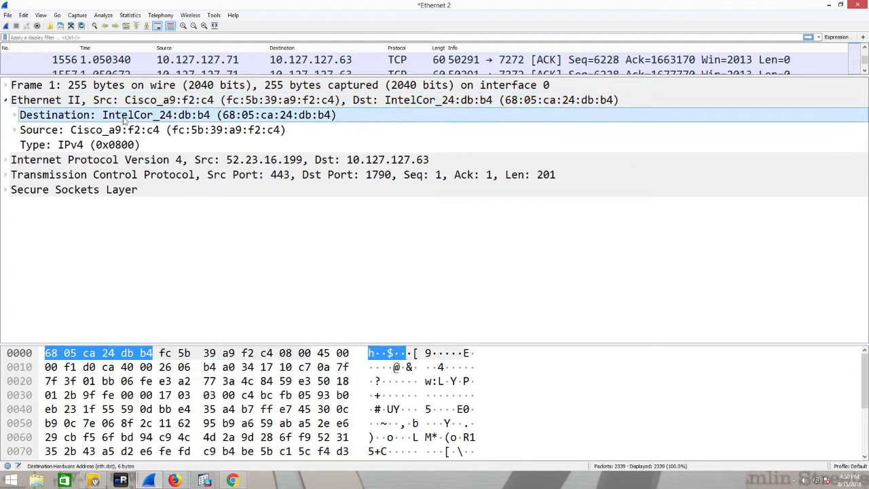
mouse_move(310, 114)
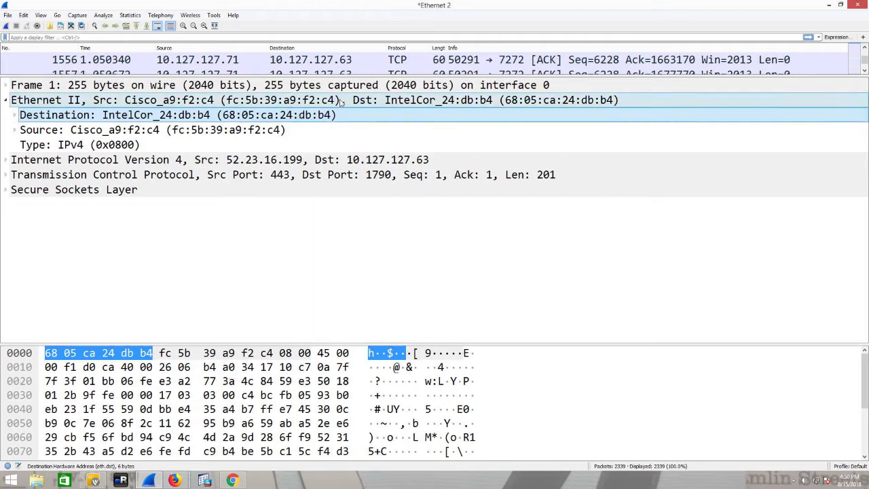
scroll(down, 3)
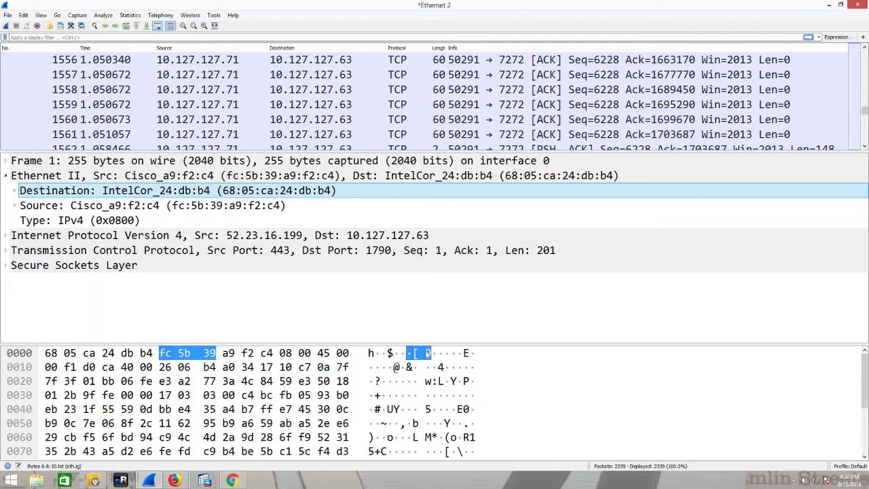
click(265, 367)
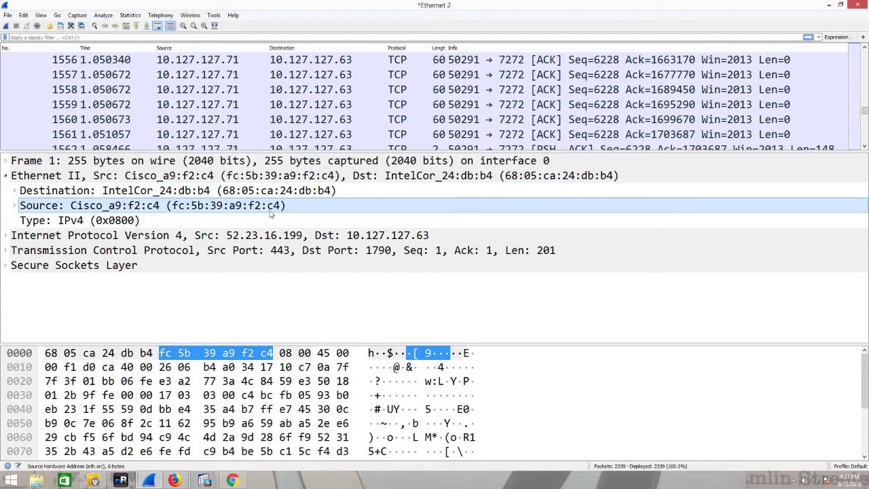
click(79, 220)
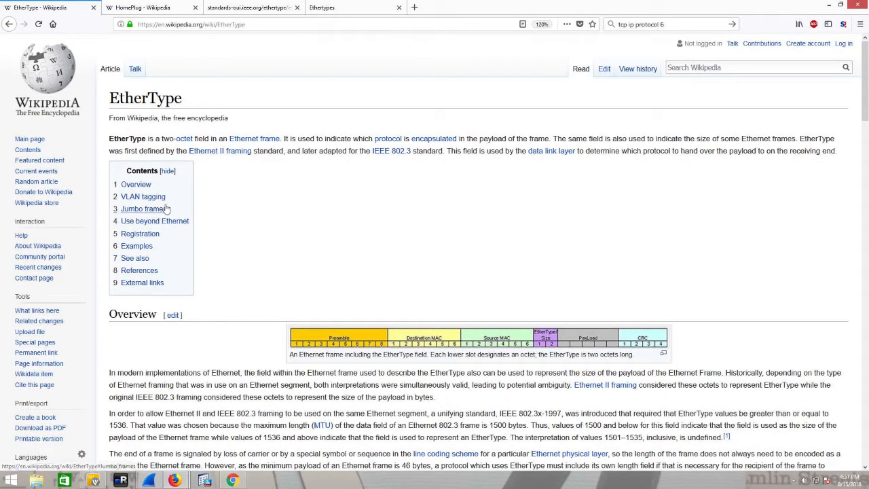
mouse_move(367, 185)
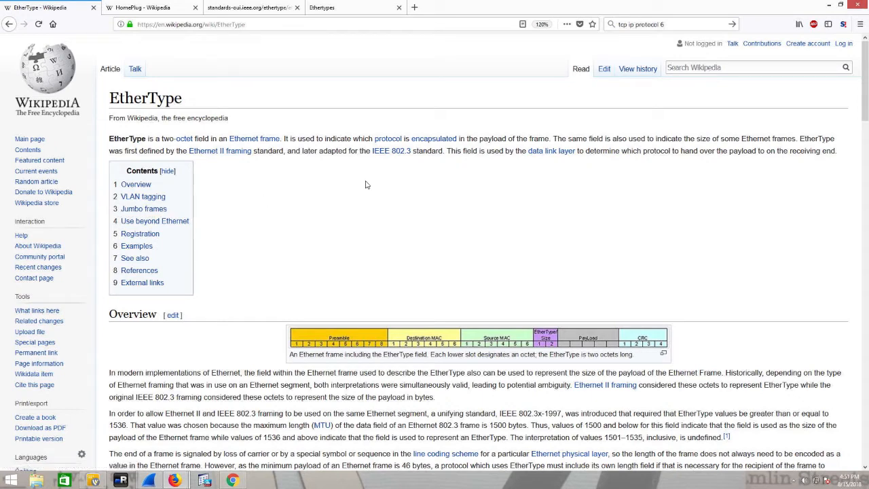
mouse_move(370, 175)
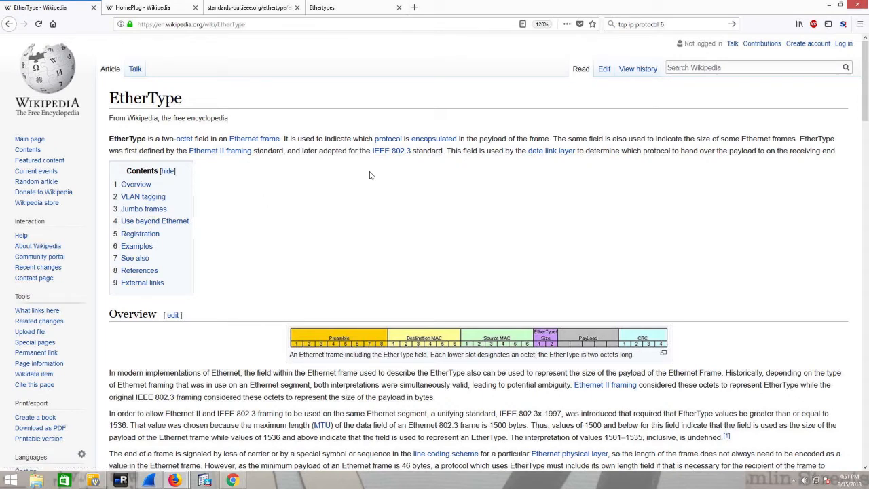
Step: Scroll the Wikipedia EtherType article to its table of notable values, including IPv4 0x0800
scroll(down, 3)
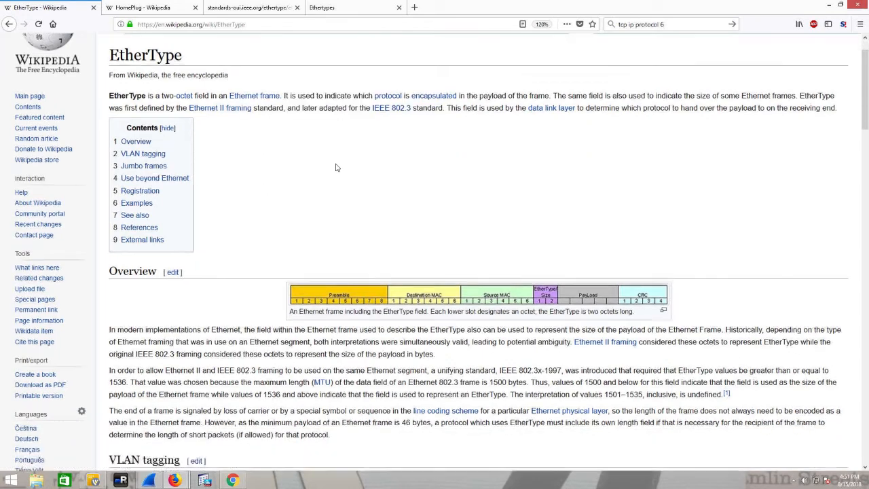
scroll(down, 3)
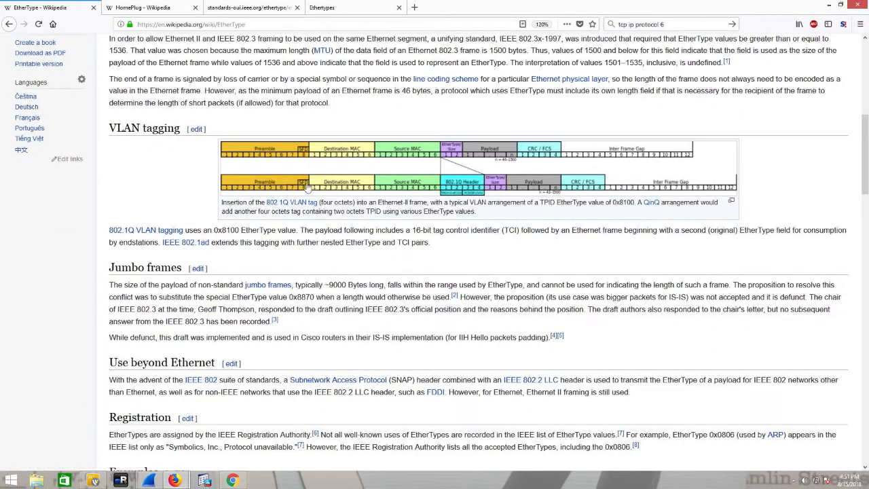
mouse_move(144, 138)
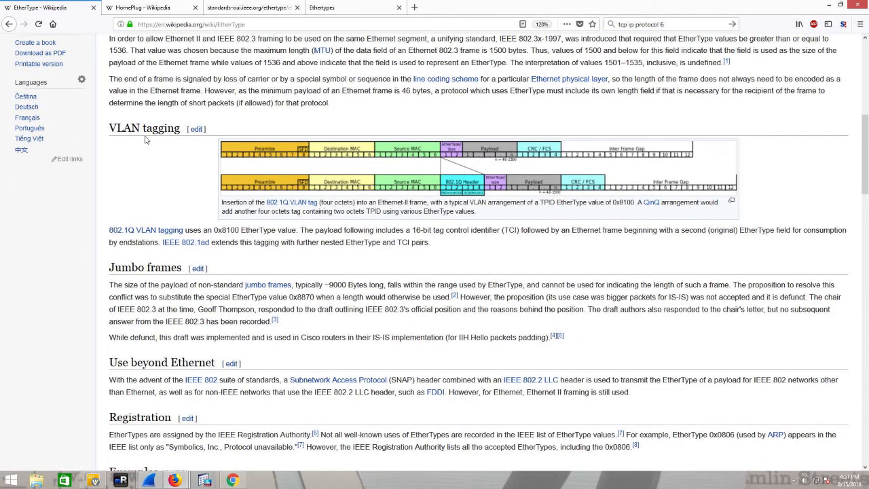
mouse_move(395, 184)
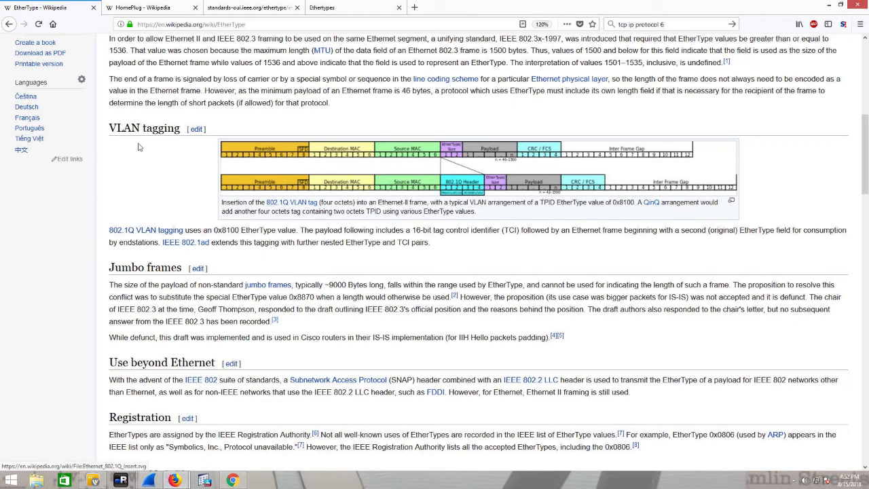
scroll(down, 3)
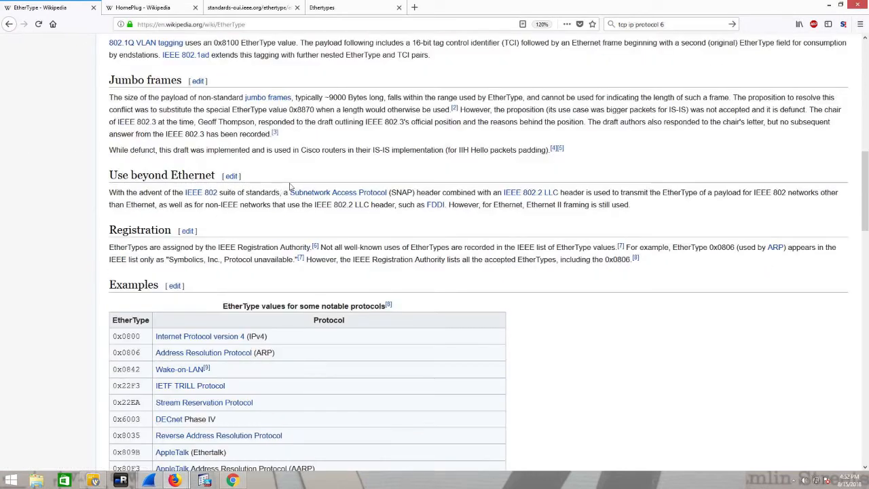
scroll(down, 3)
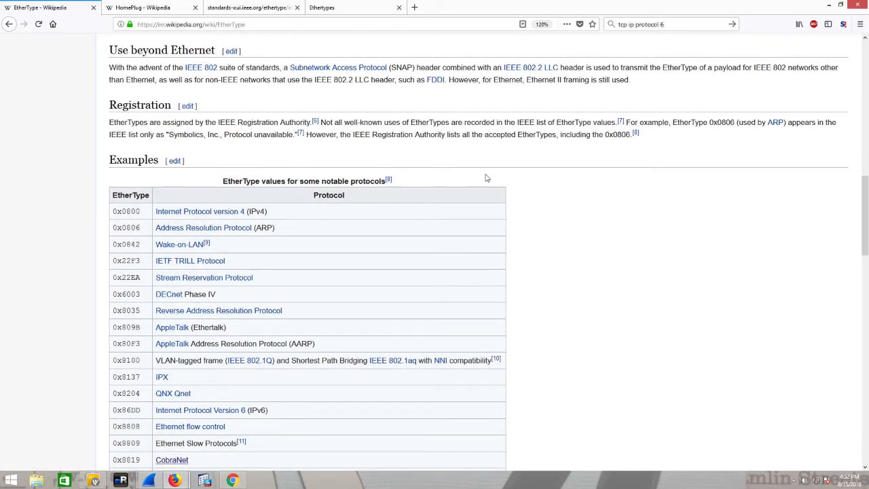
mouse_move(500, 182)
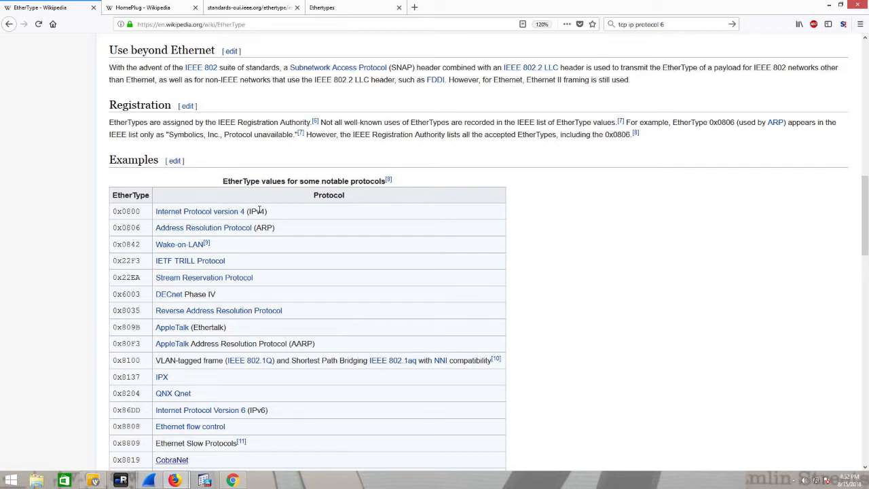
mouse_move(204, 228)
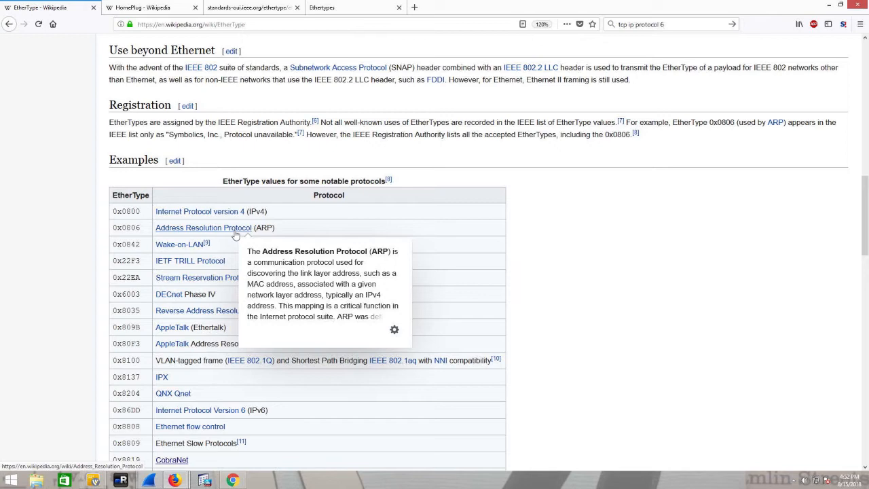
mouse_move(139, 229)
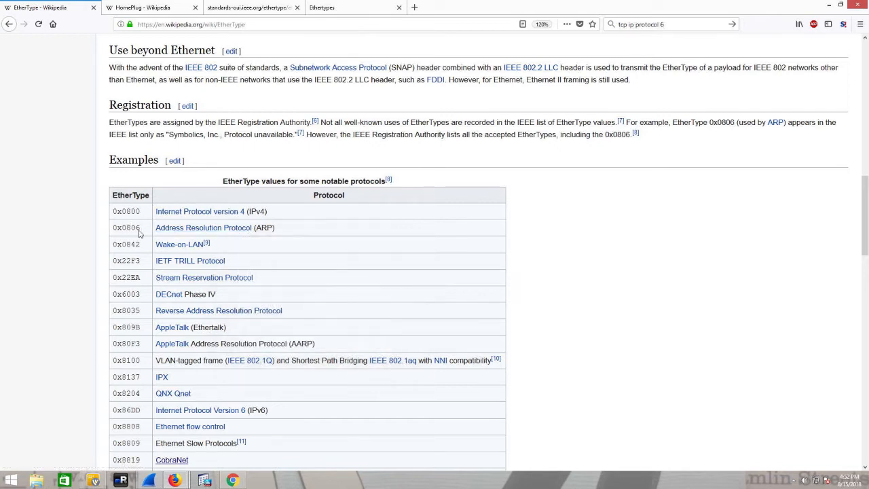
scroll(down, 3)
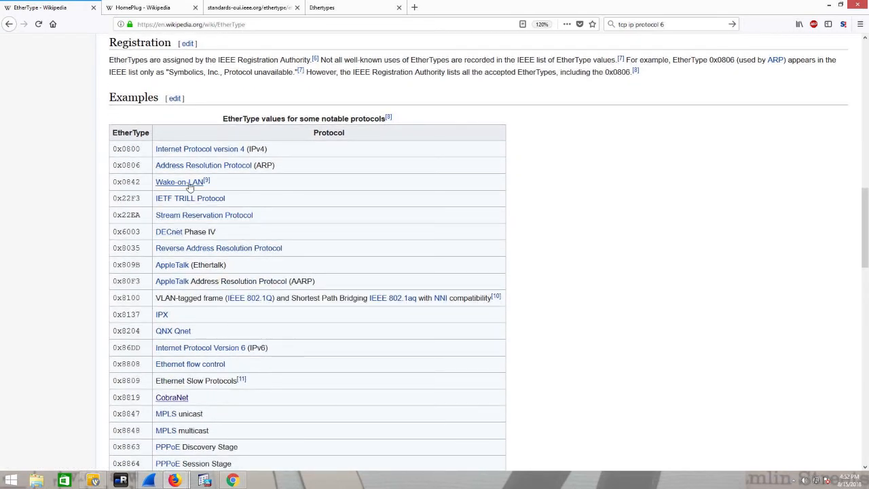
mouse_move(180, 182)
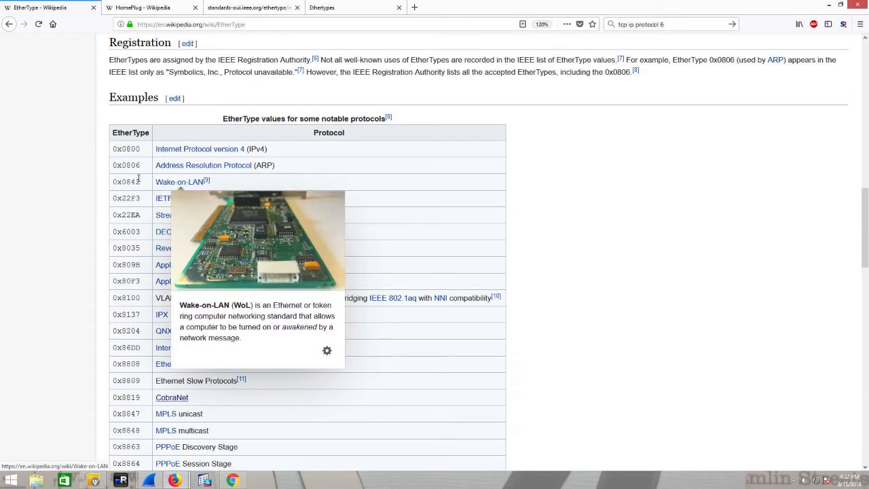
mouse_move(197, 204)
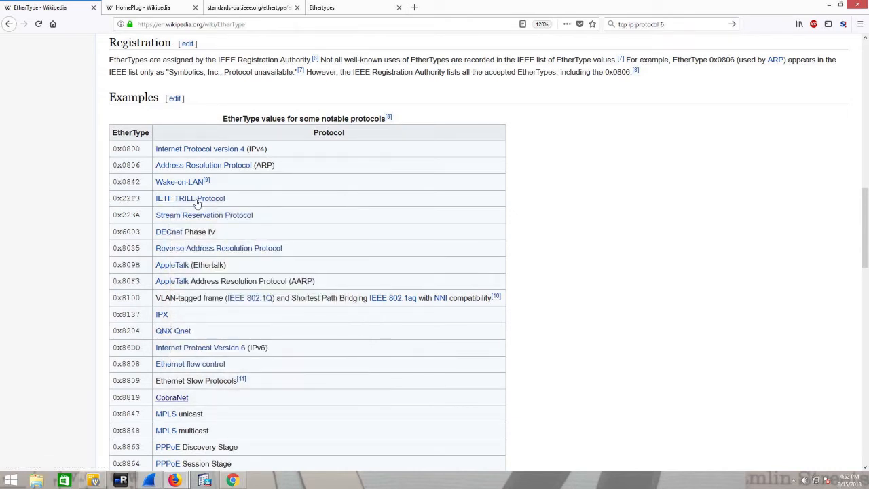
mouse_move(201, 198)
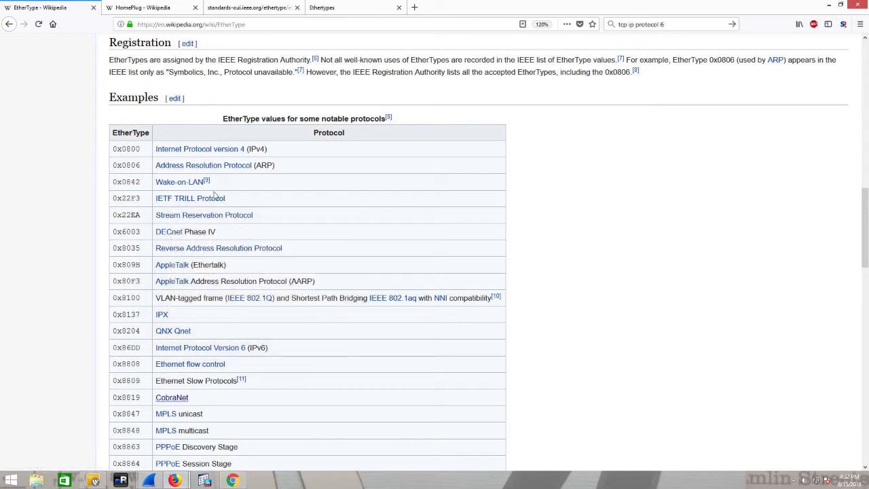
mouse_move(190, 198)
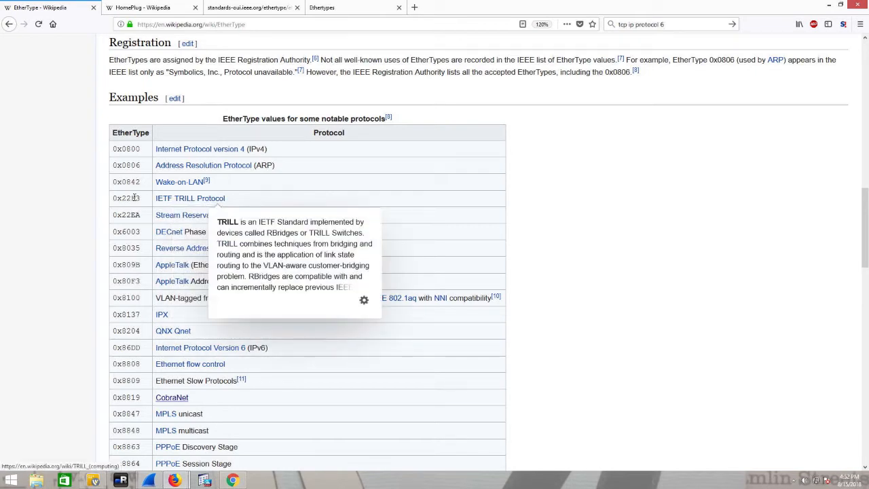
scroll(down, 3)
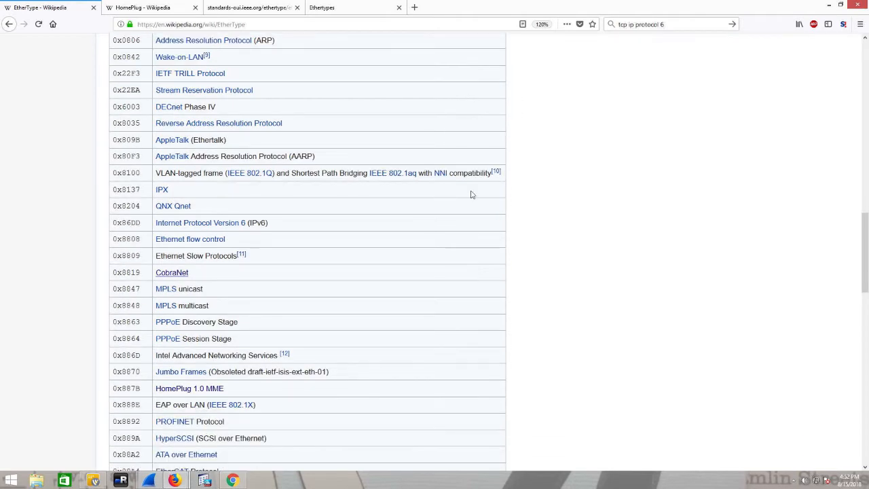
scroll(down, 3)
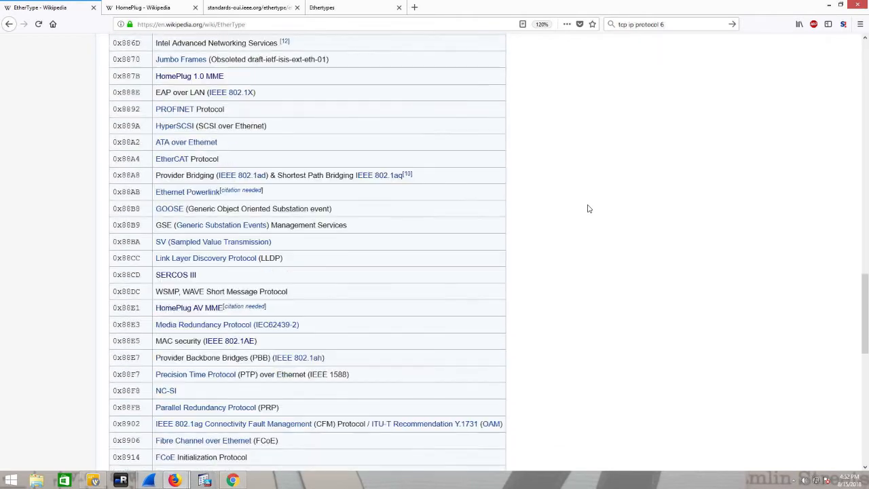
scroll(down, 3)
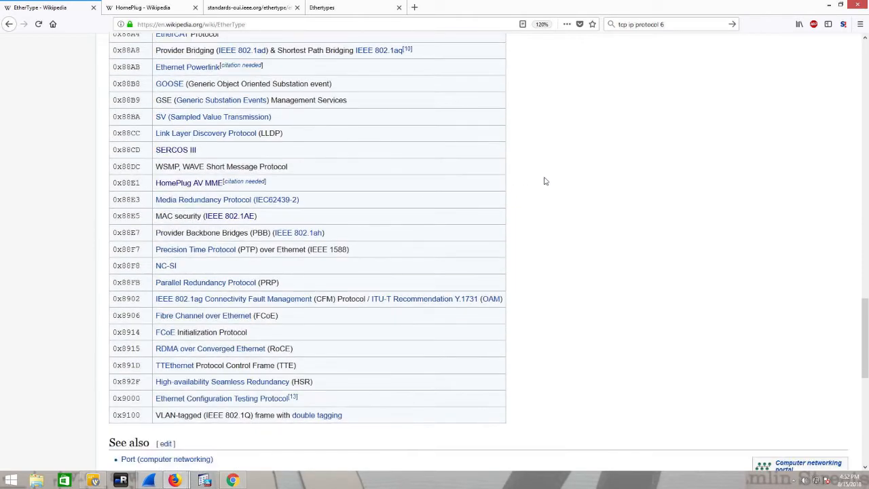
scroll(up, 3)
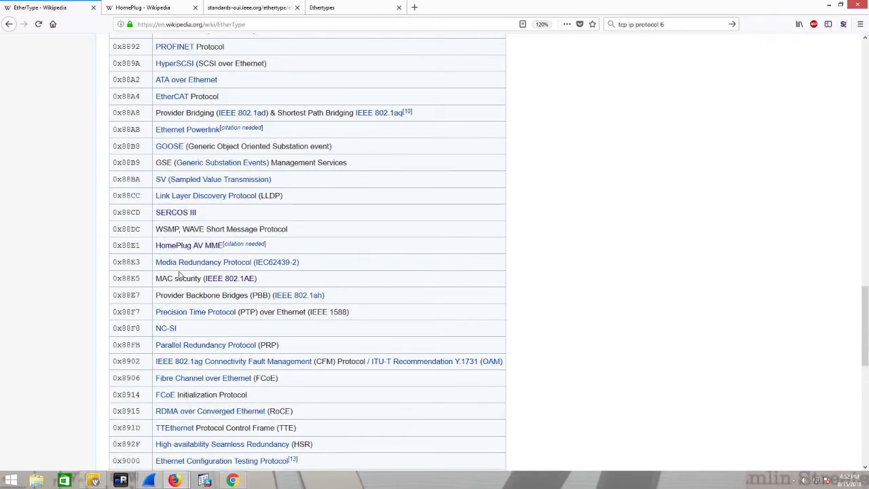
mouse_move(175, 245)
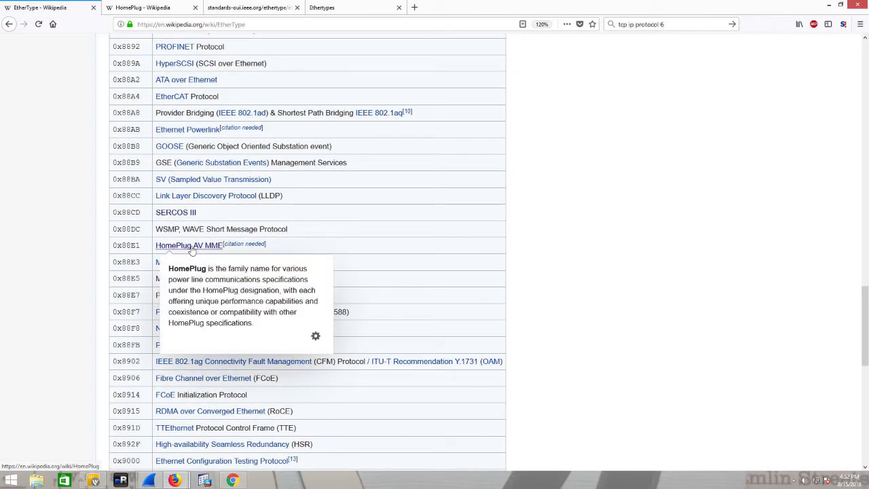
mouse_move(622, 223)
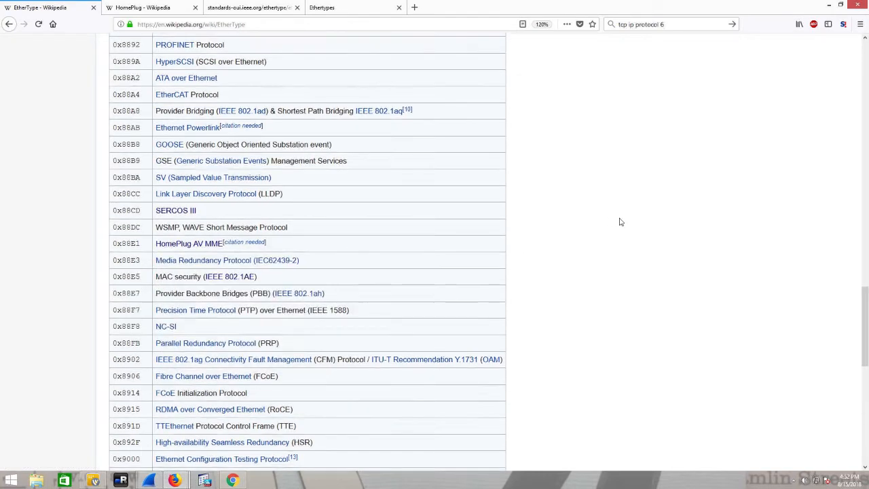
scroll(up, 3)
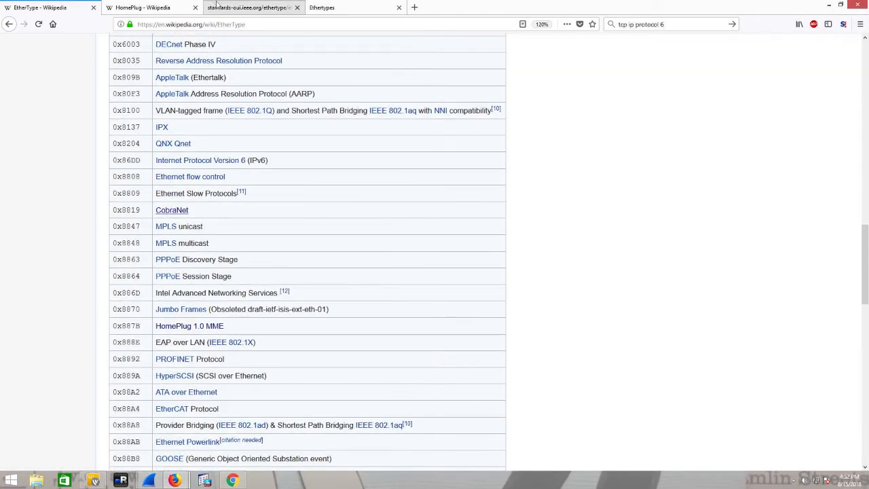
Step: Browse the IEEE eth.txt registry through its Xerox Experimental and Private EtherType entries
click(248, 8)
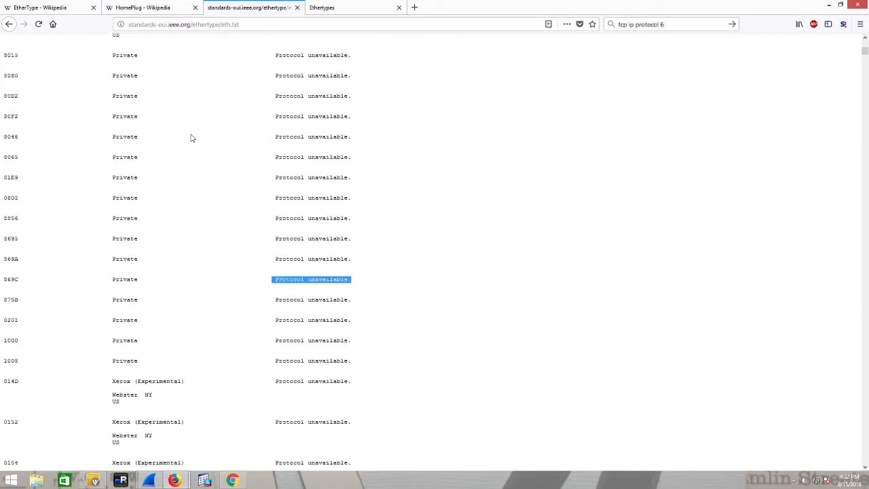
scroll(down, 3)
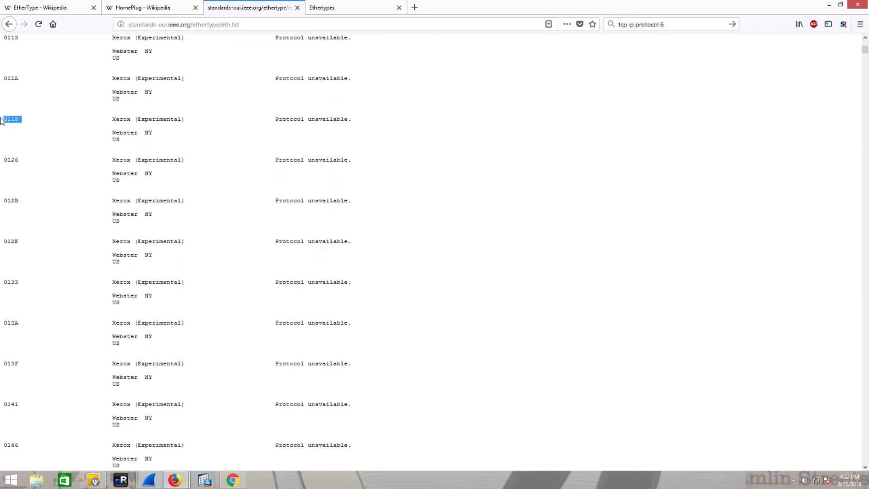
scroll(down, 3)
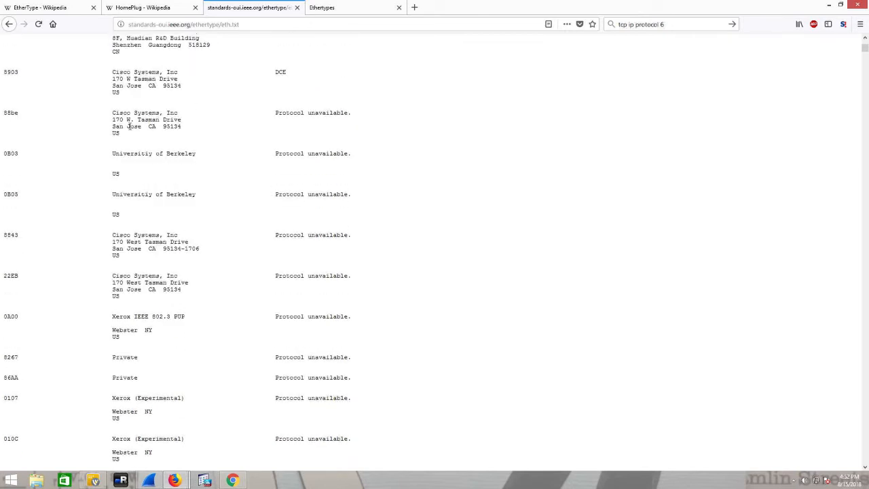
scroll(up, 3)
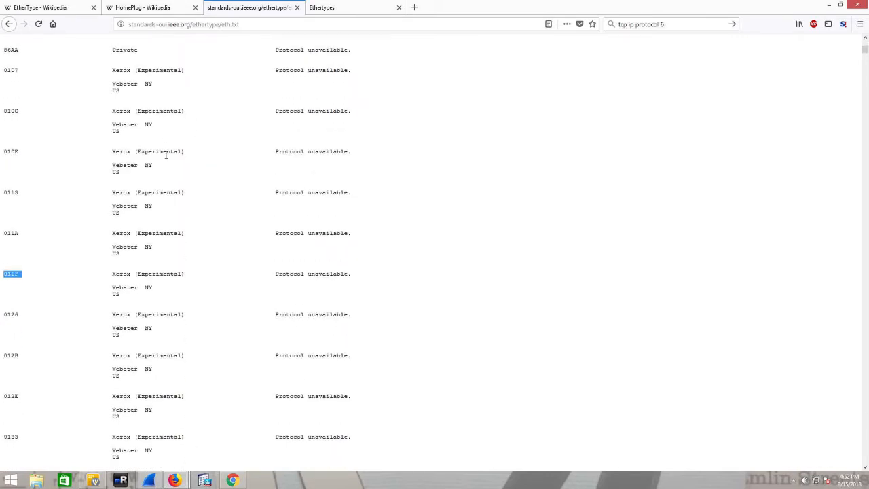
scroll(down, 3)
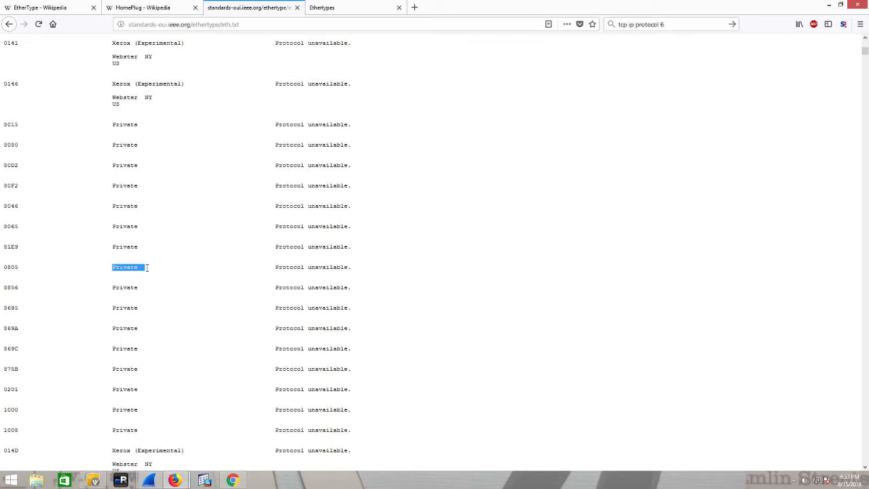
mouse_move(264, 277)
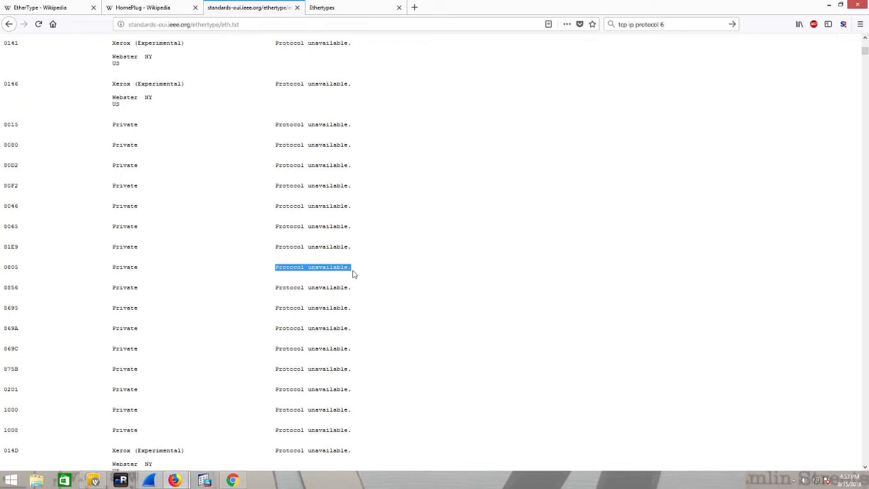
scroll(down, 3)
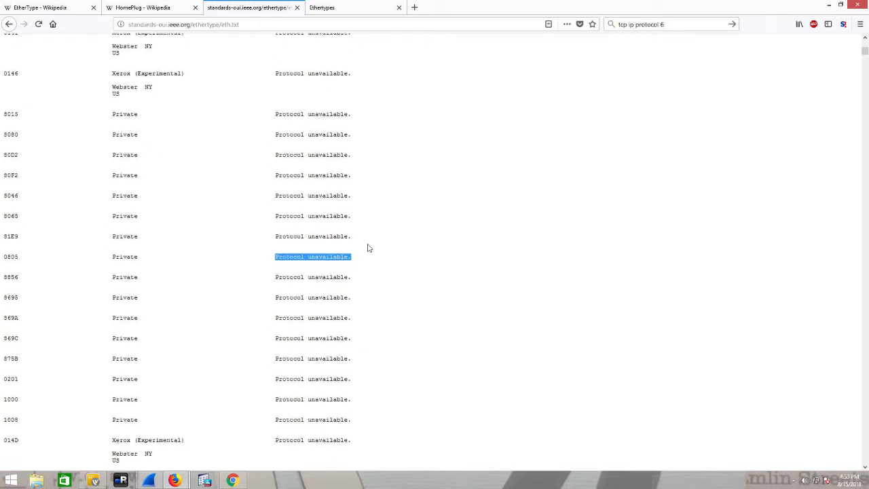
scroll(down, 3)
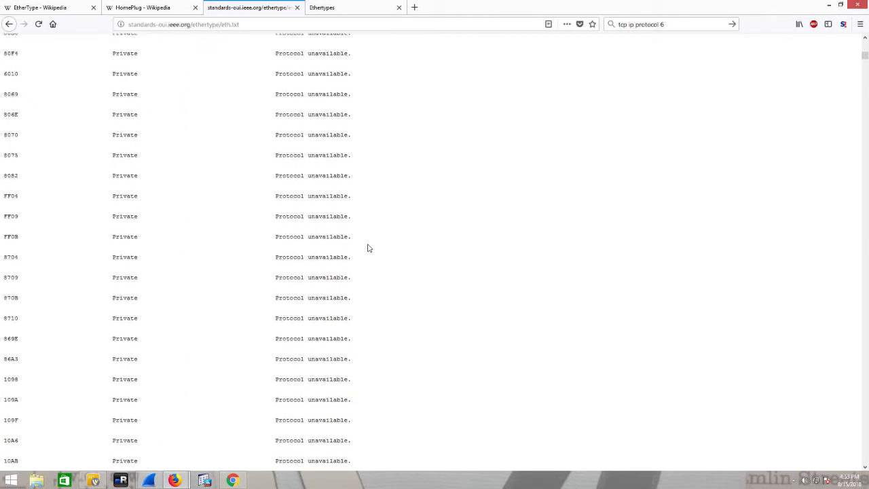
scroll(down, 3)
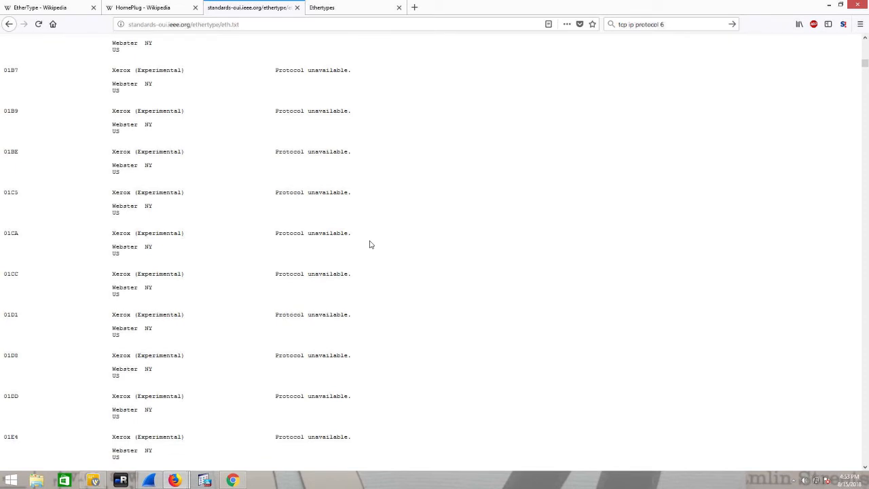
scroll(down, 3)
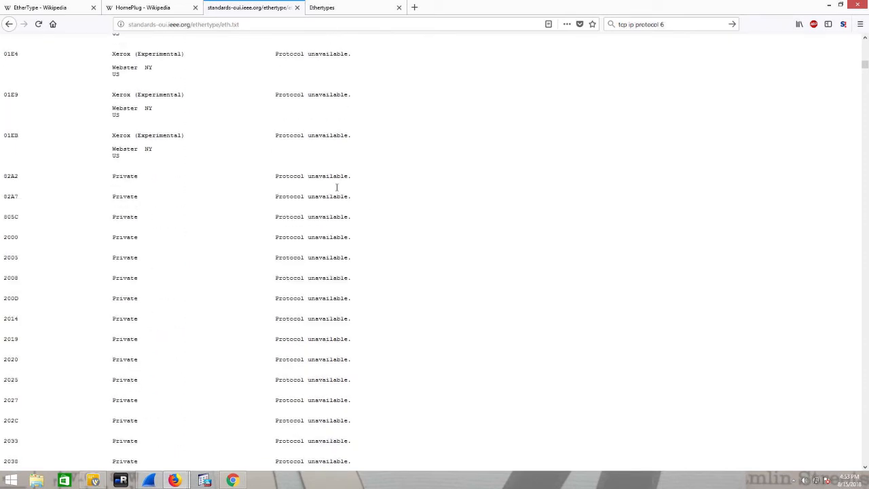
scroll(down, 3)
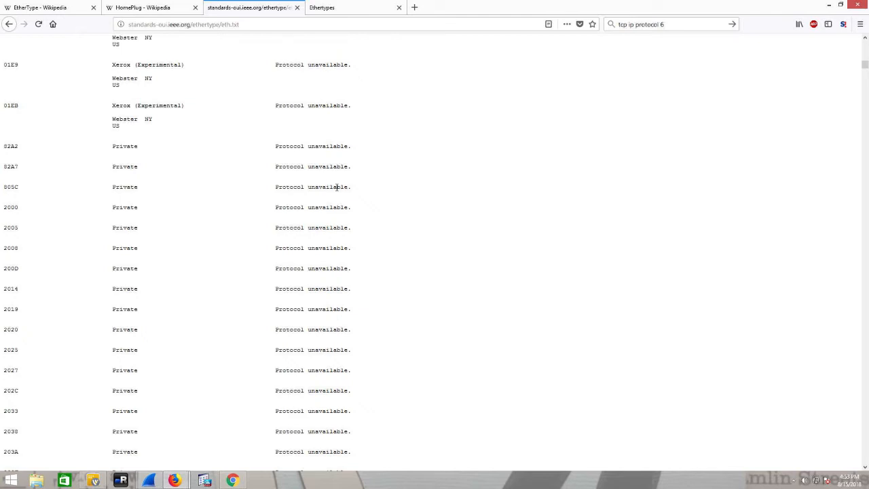
mouse_move(144, 442)
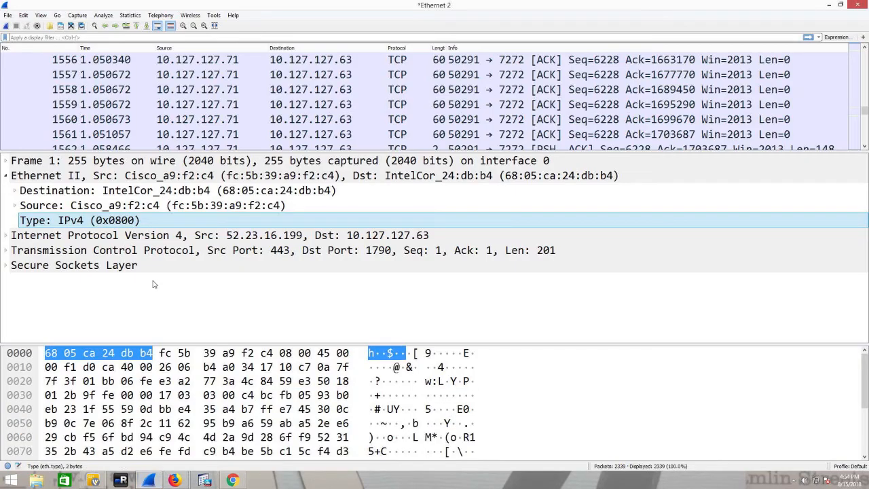
mouse_move(109, 220)
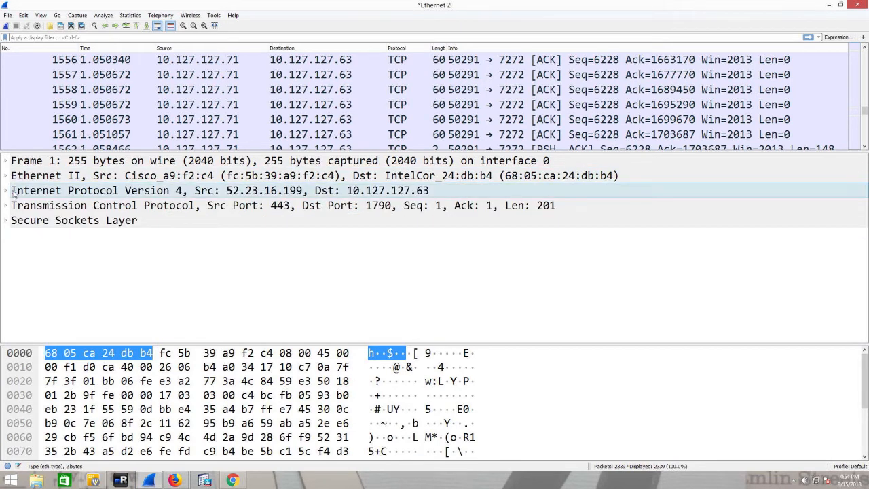
Step: Expand the IPv4 header and highlight its Protocol: TCP (6) field, comparing Ethernet and IPv4 byte ranges
click(6, 190)
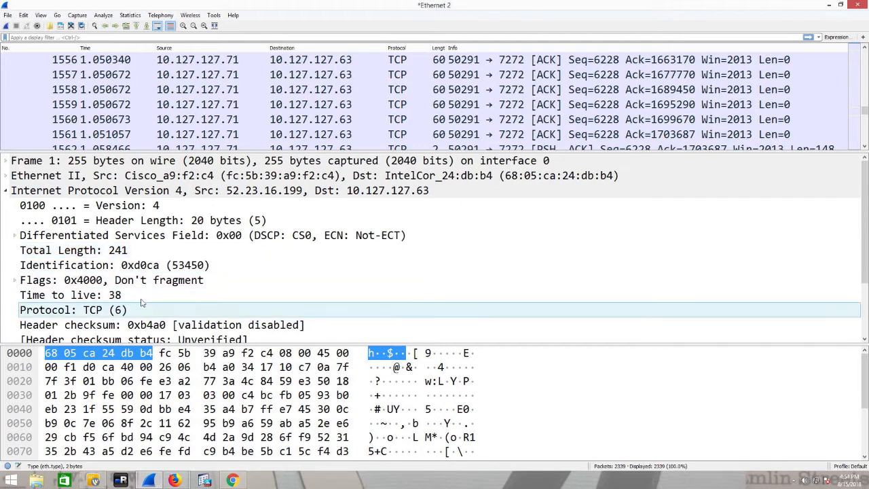
click(70, 310)
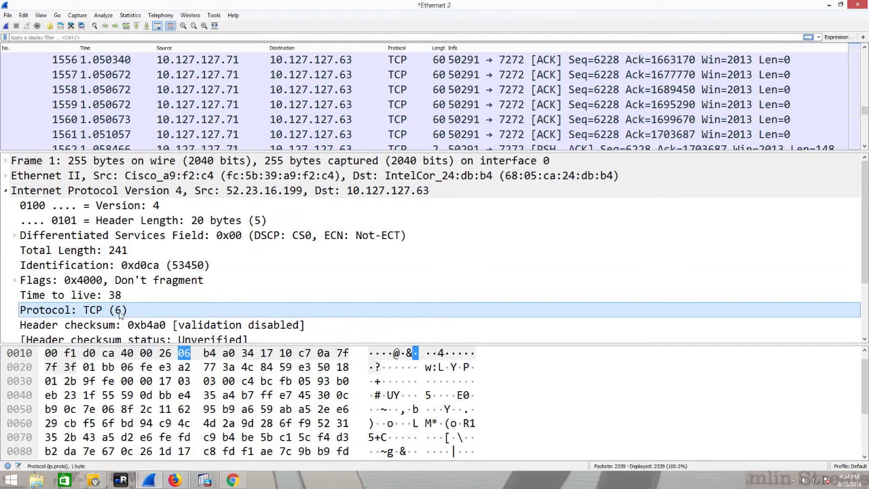
click(102, 190)
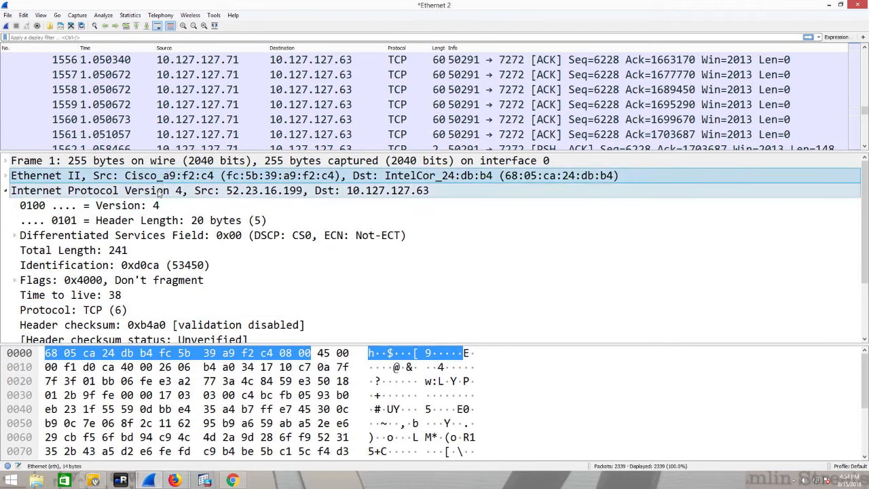
click(100, 191)
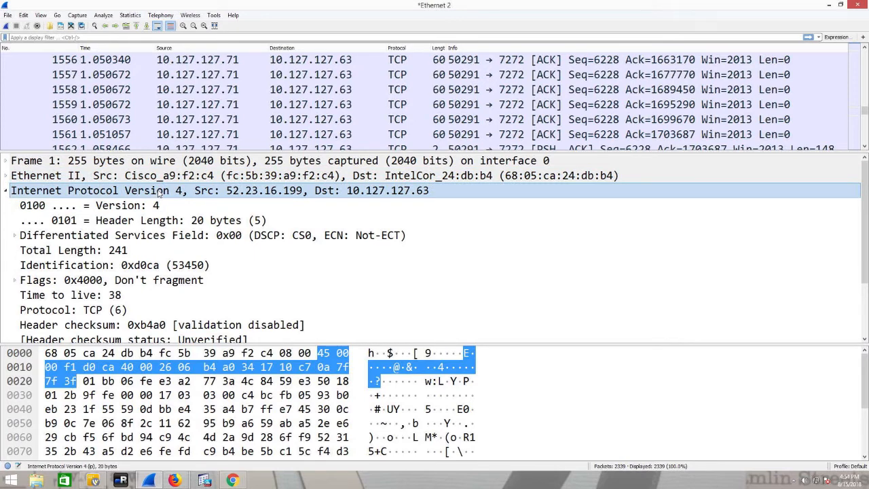
Step: Collapse IPv4, expand the TCP header showing Source Port 443 and Destination Port 1790, highlighting the destination port bytes
click(6, 190)
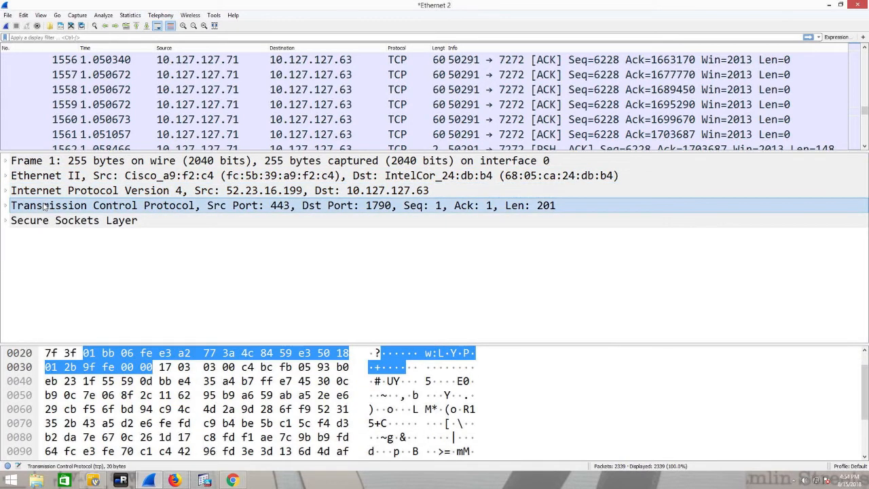
click(199, 366)
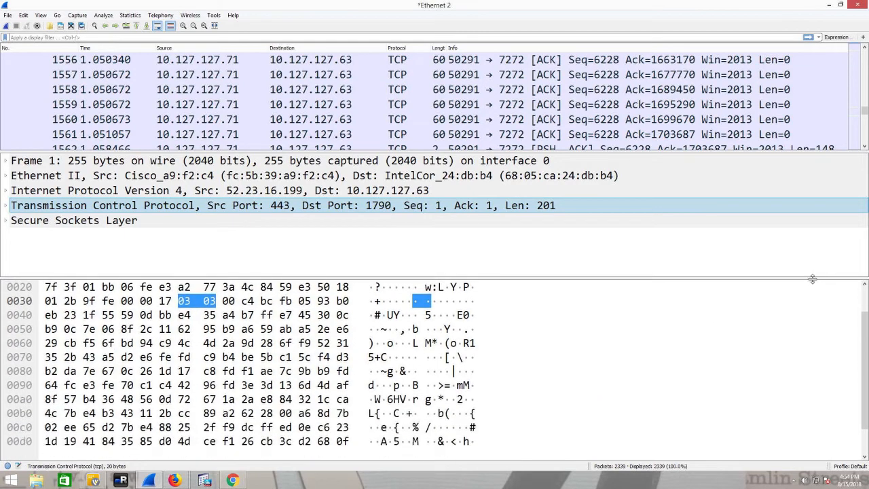
scroll(up, 3)
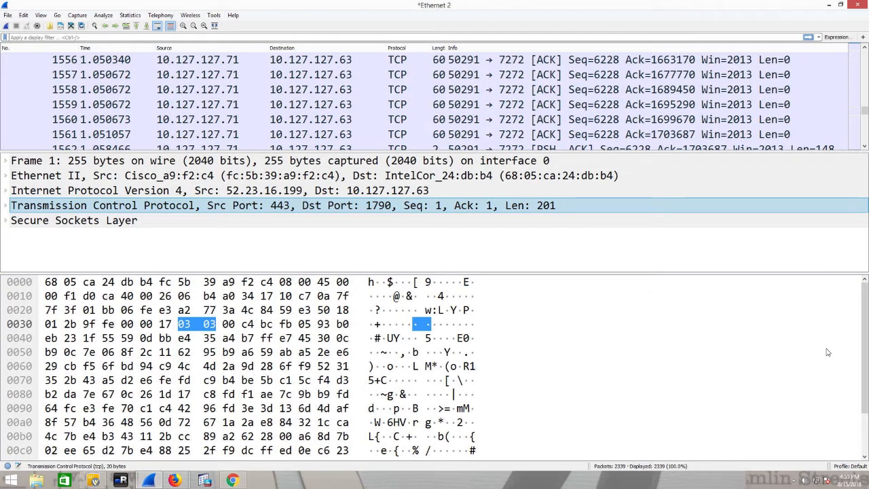
click(136, 309)
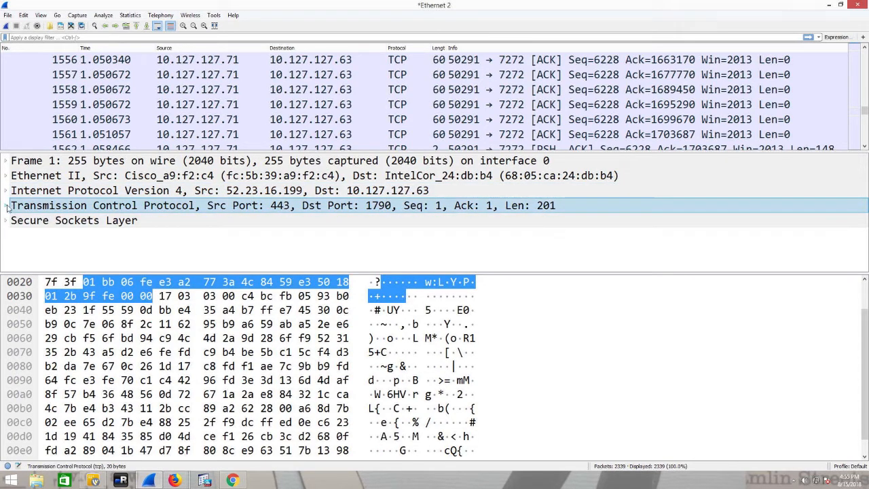
click(6, 205)
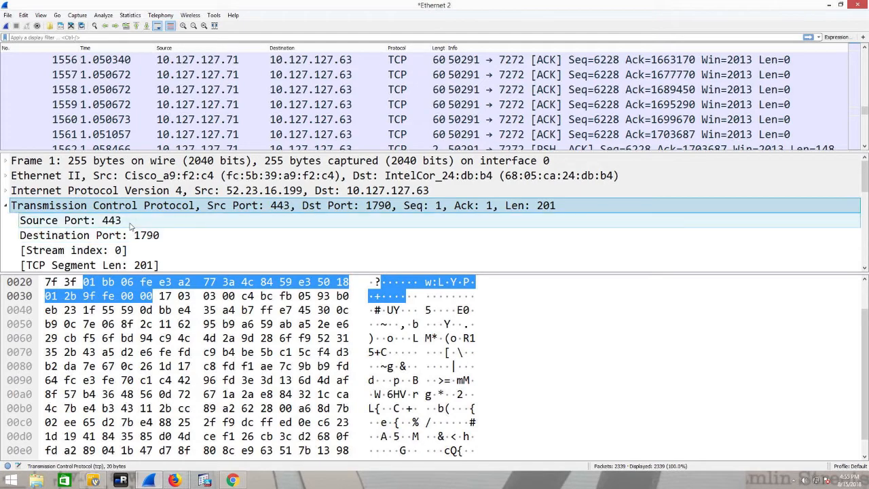
click(90, 235)
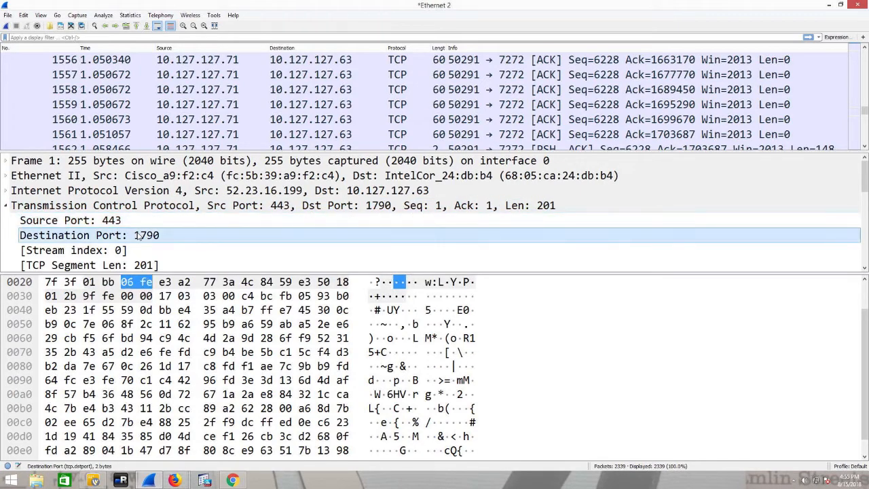